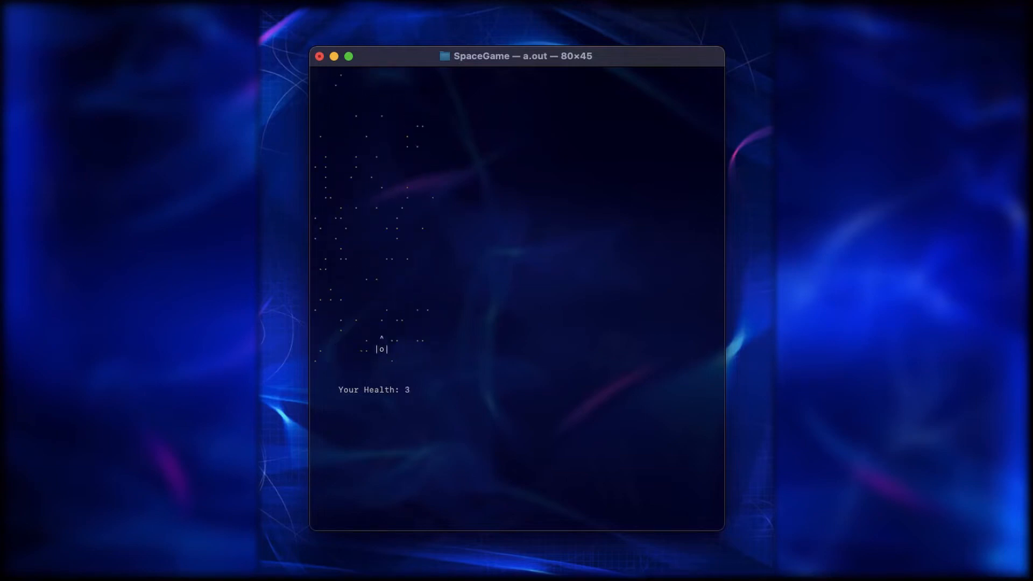
Steer the ship left in the running SpaceGame among the falling stars
key(Left)
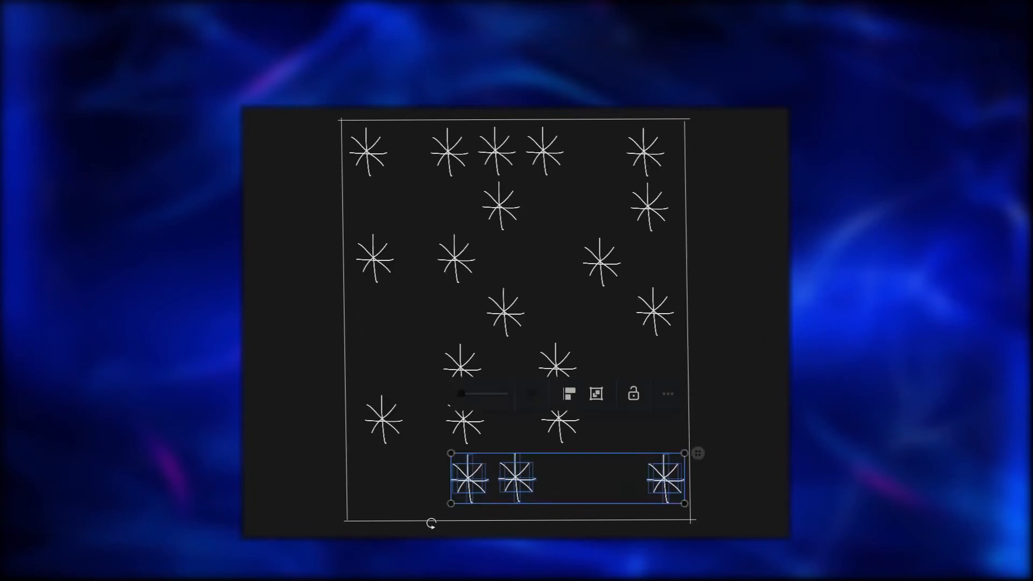
Drag the lasso-selected bottom row of asterisk stars up into the frame
drag(567, 478, 395, 231)
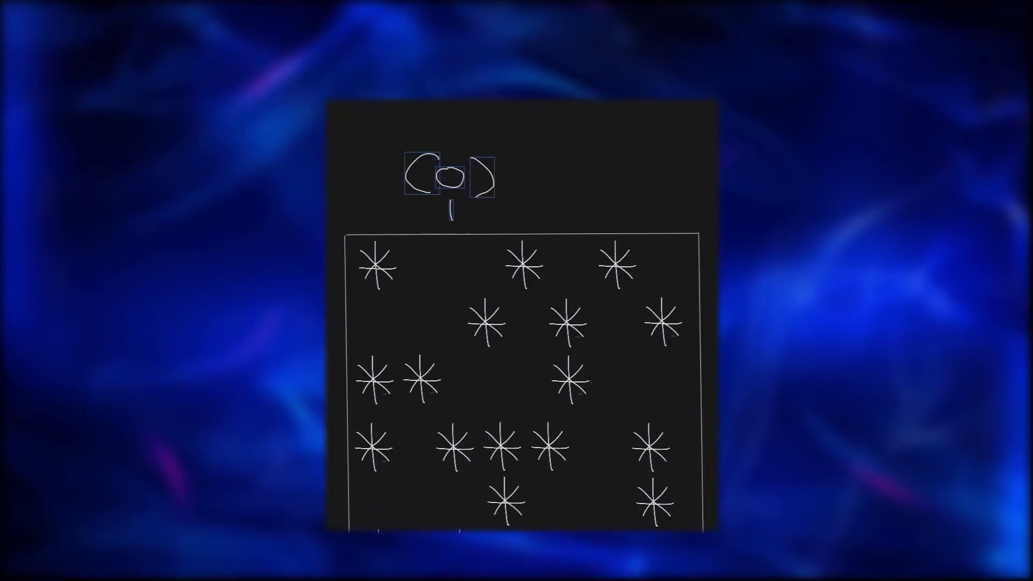
Start sketching the (o) enemy ship above the starfield rectangle with the pen
click(452, 188)
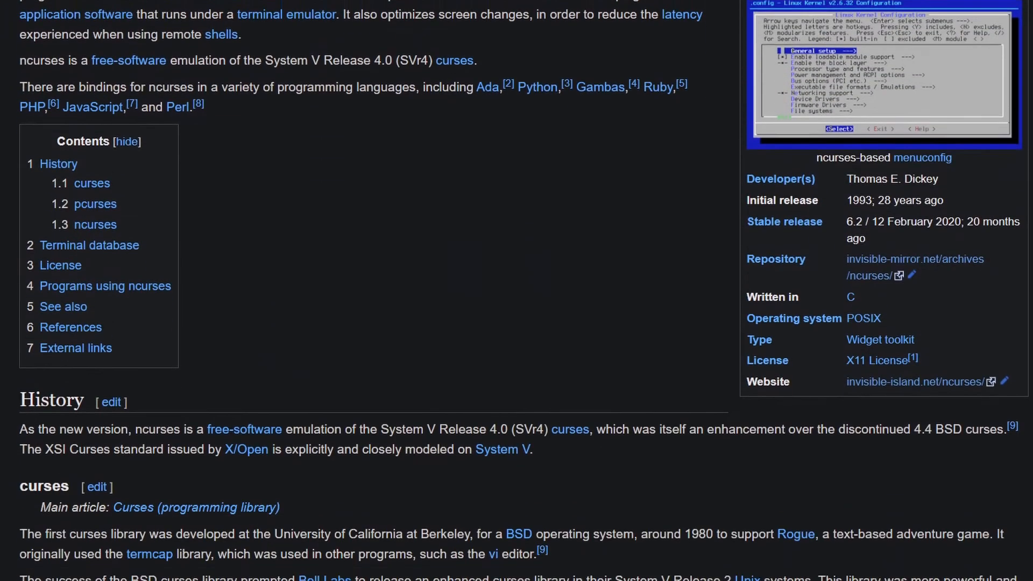
Scroll the ncurses article down past the contents list to the History section
scroll(down, 3)
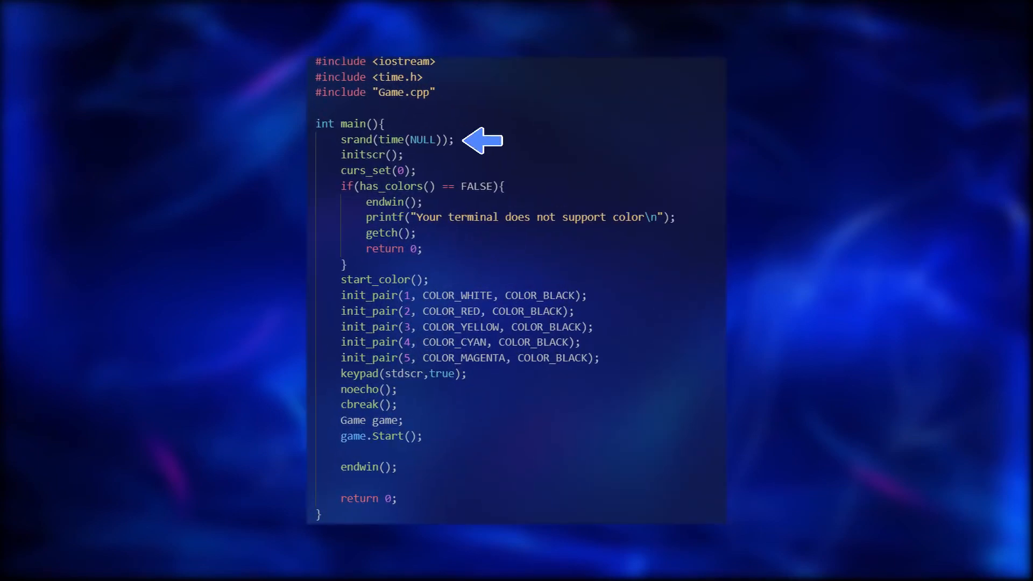
mouse_move(475, 328)
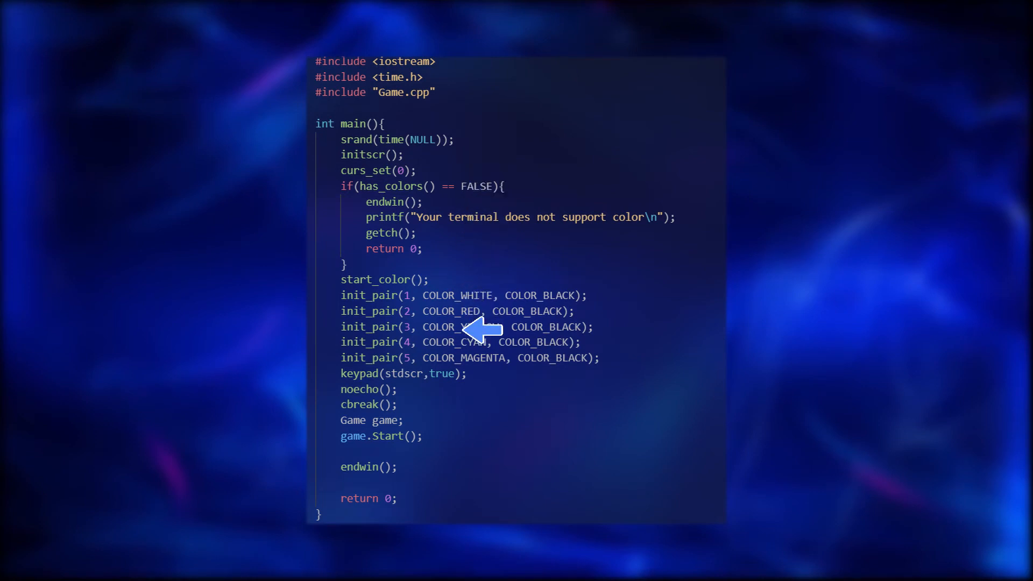
mouse_move(454, 437)
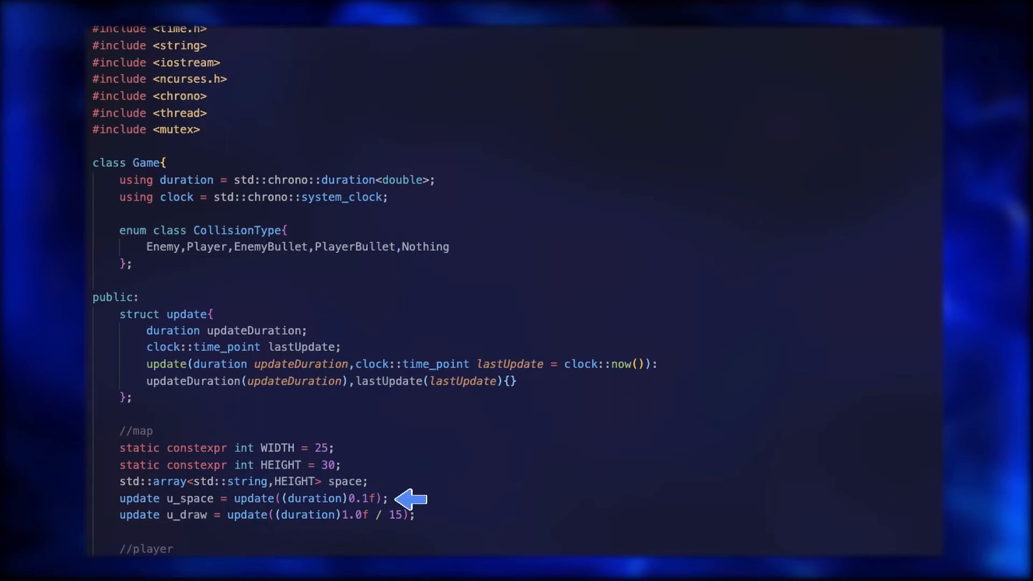
Scroll the Game class snippet from the includes down to the player and enemies fields
scroll(down, 3)
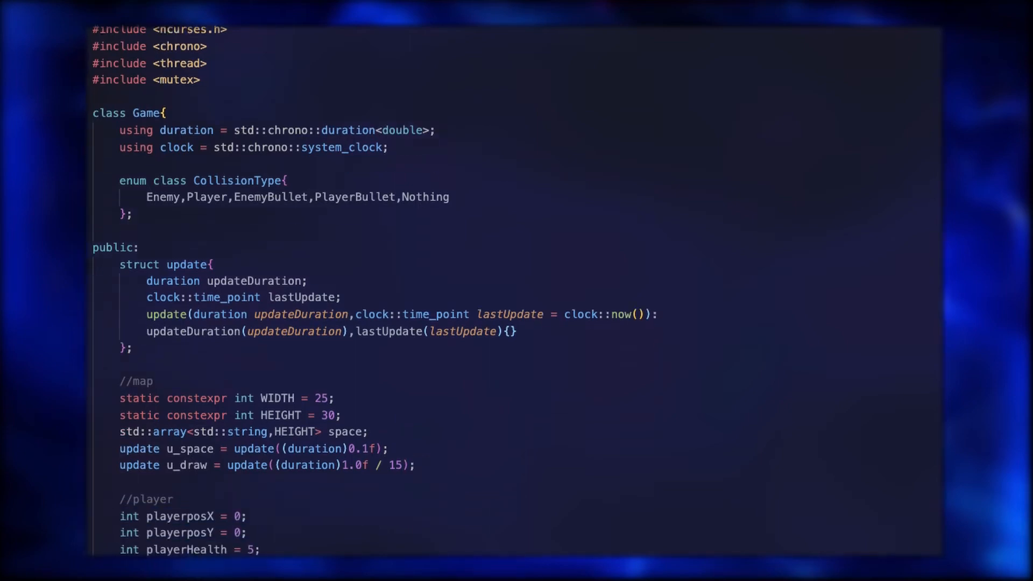
scroll(down, 3)
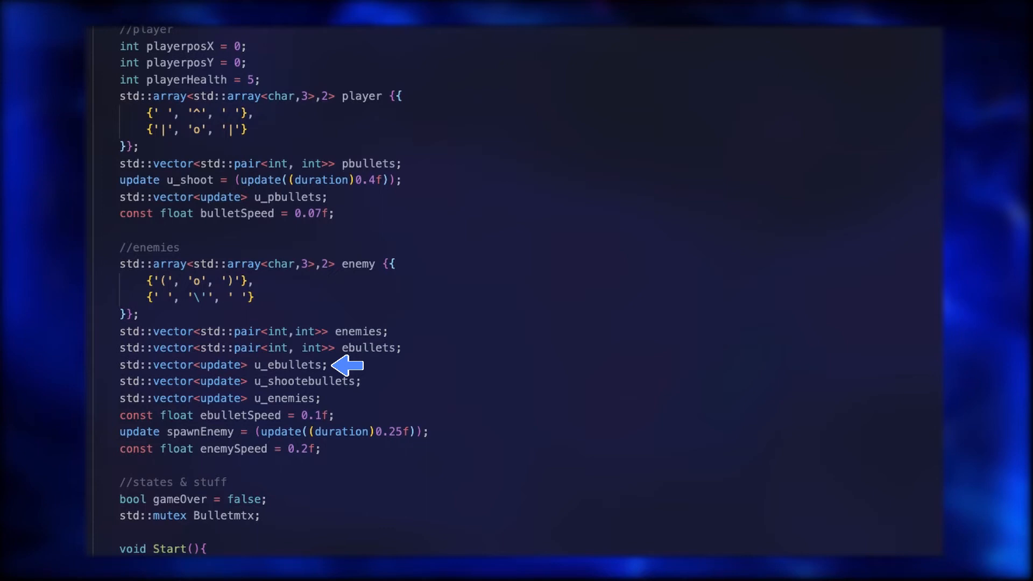
mouse_move(384, 382)
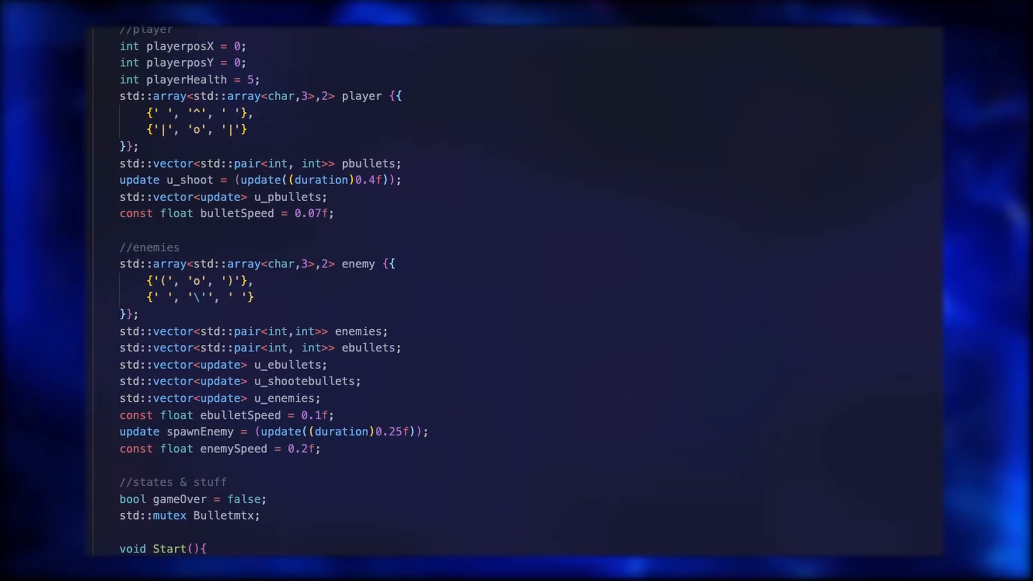
scroll(down, 3)
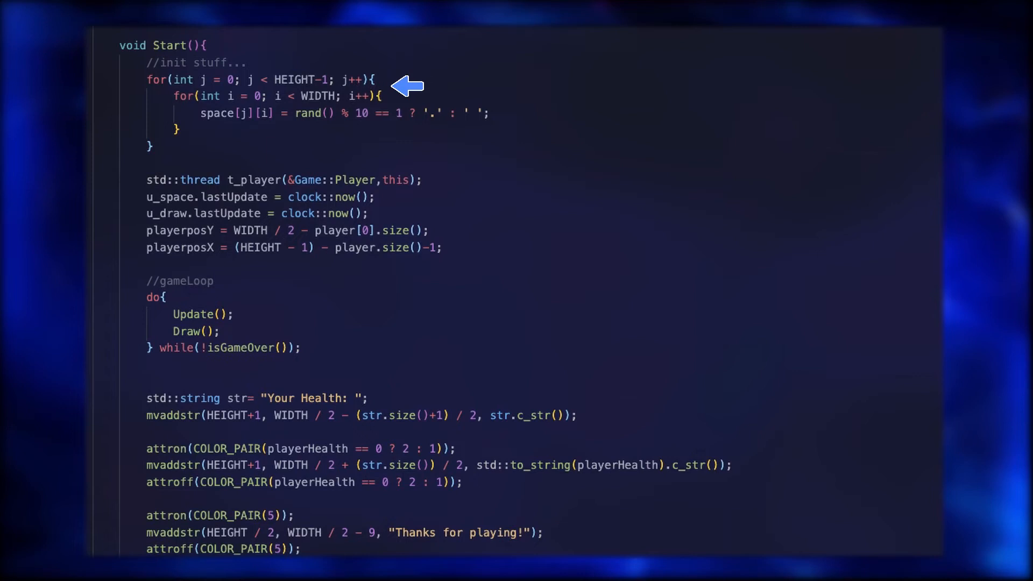
mouse_move(443, 180)
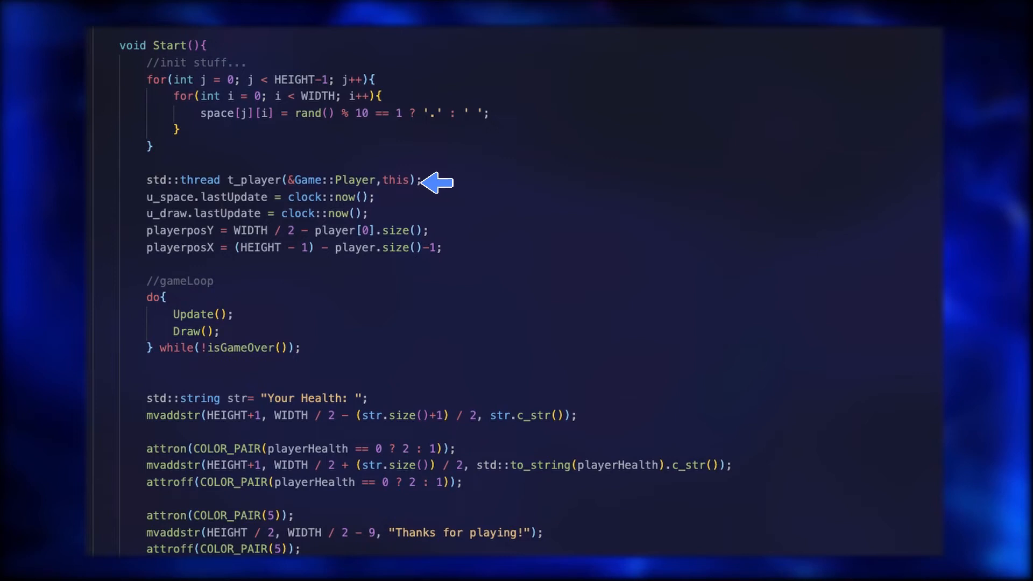
mouse_move(393, 214)
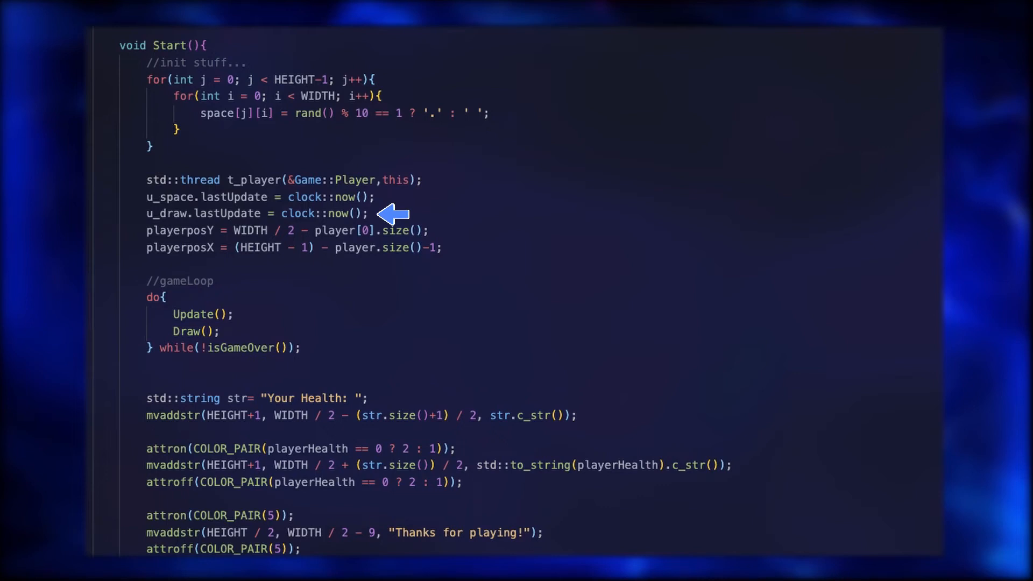
mouse_move(423, 223)
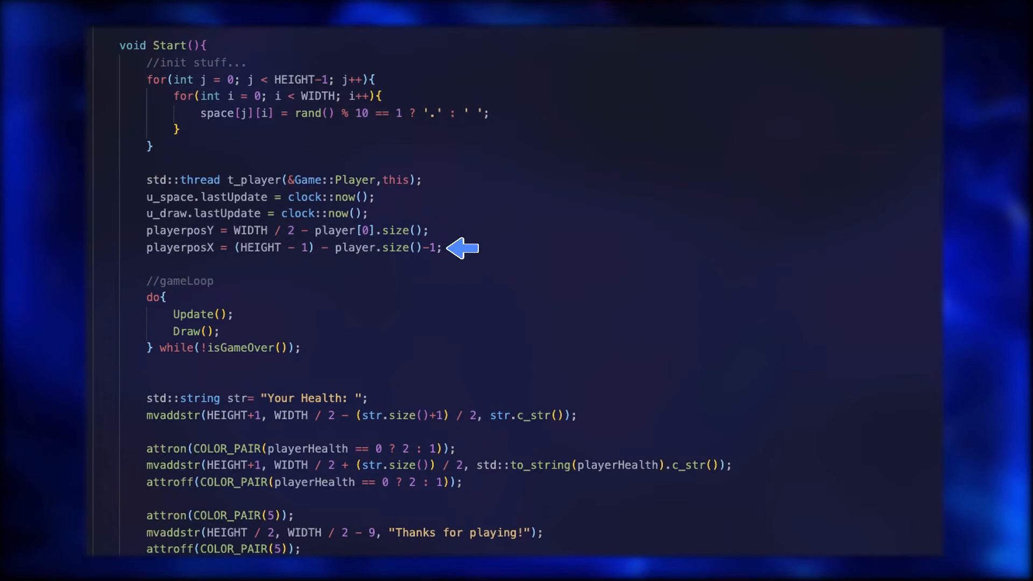
mouse_move(188, 297)
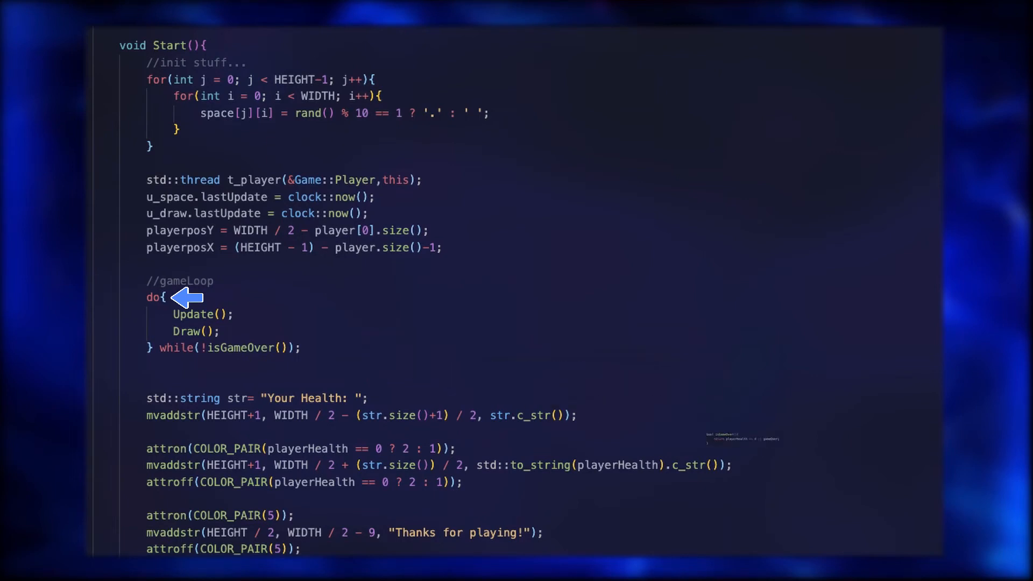
mouse_move(253, 315)
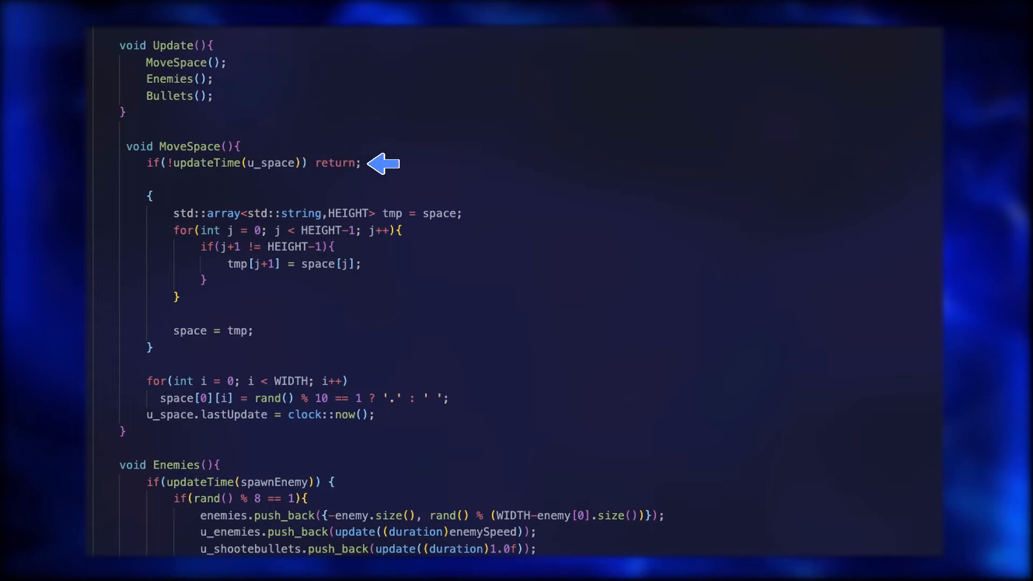
mouse_move(399, 191)
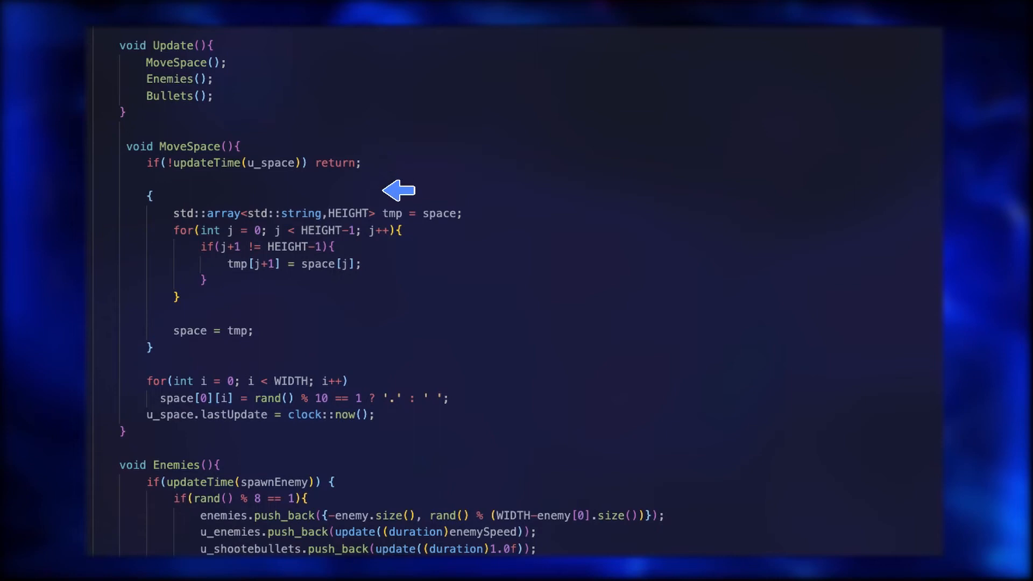
mouse_move(422, 231)
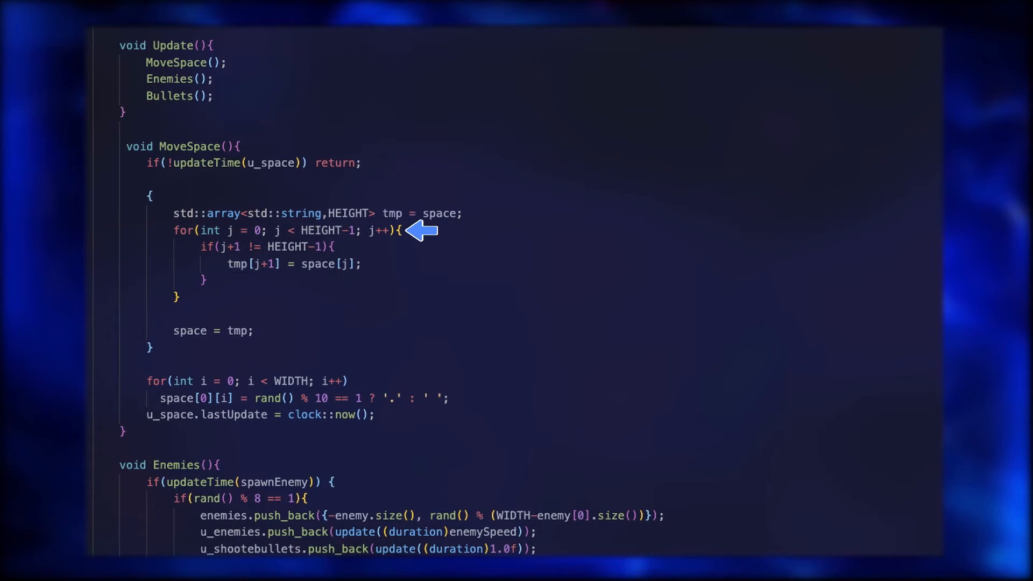
mouse_move(386, 256)
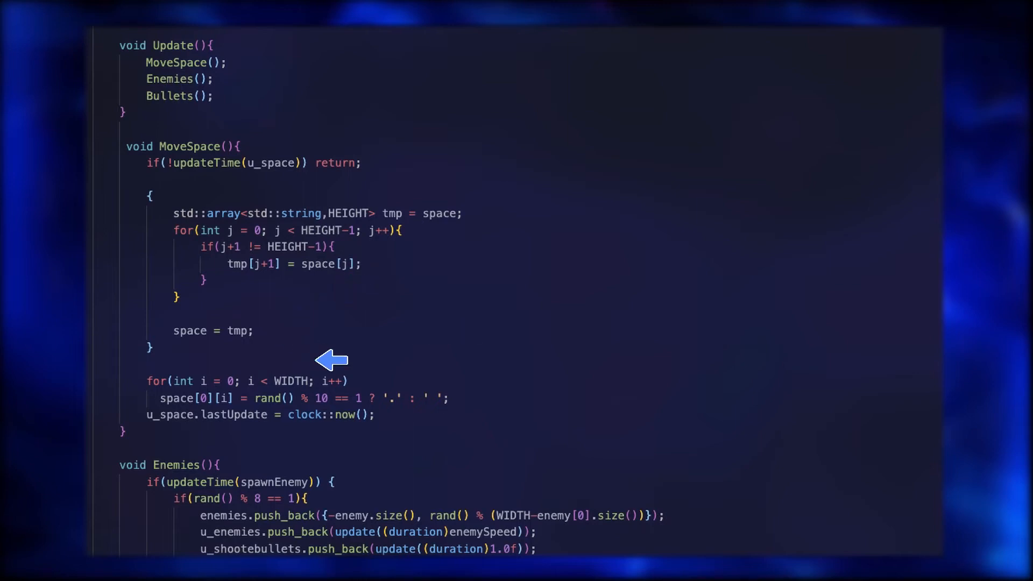
mouse_move(370, 381)
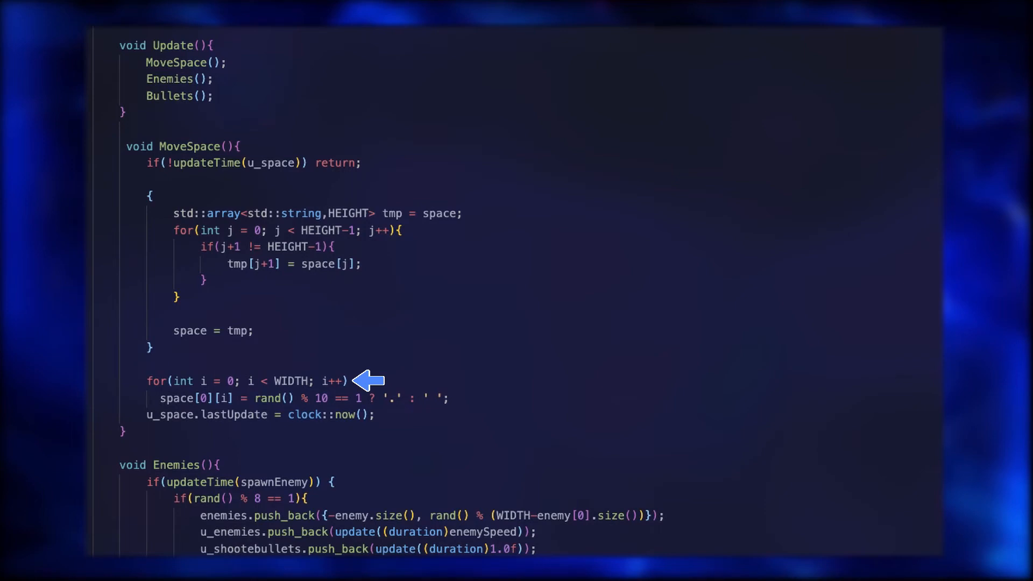
mouse_move(392, 416)
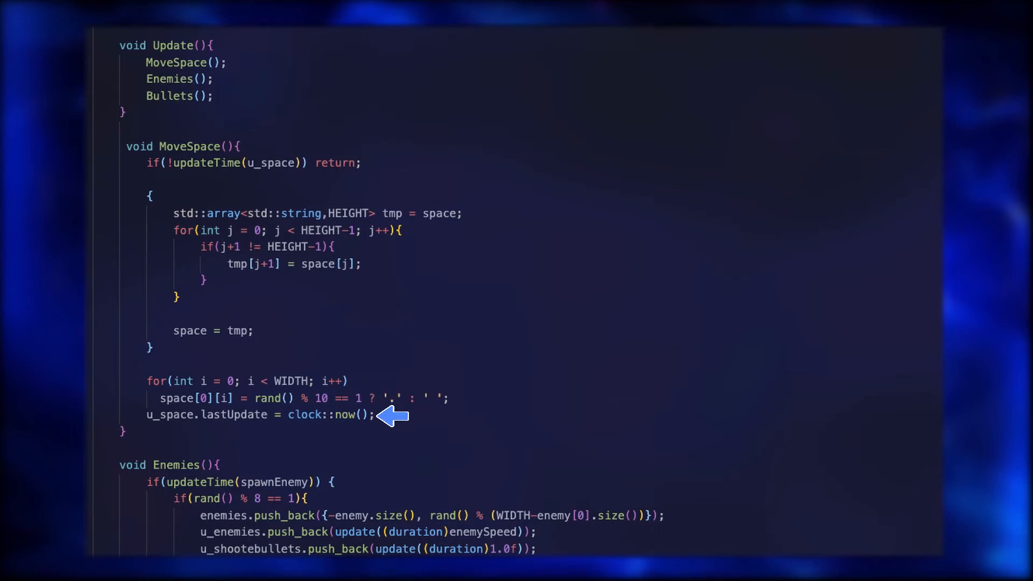
mouse_move(234, 79)
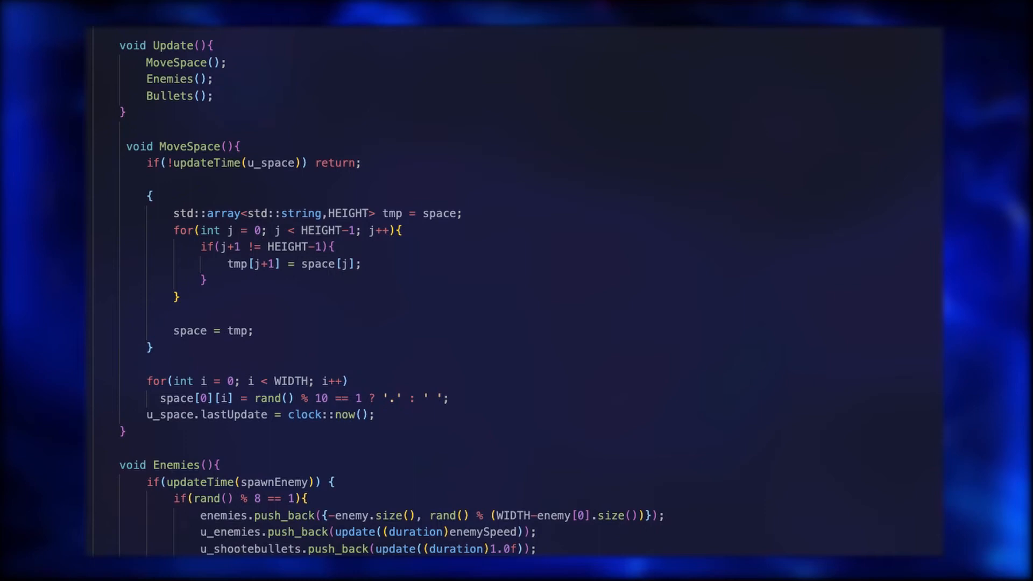
Scroll the snippet down to the timed enemy spawn block of Enemies()
scroll(down, 3)
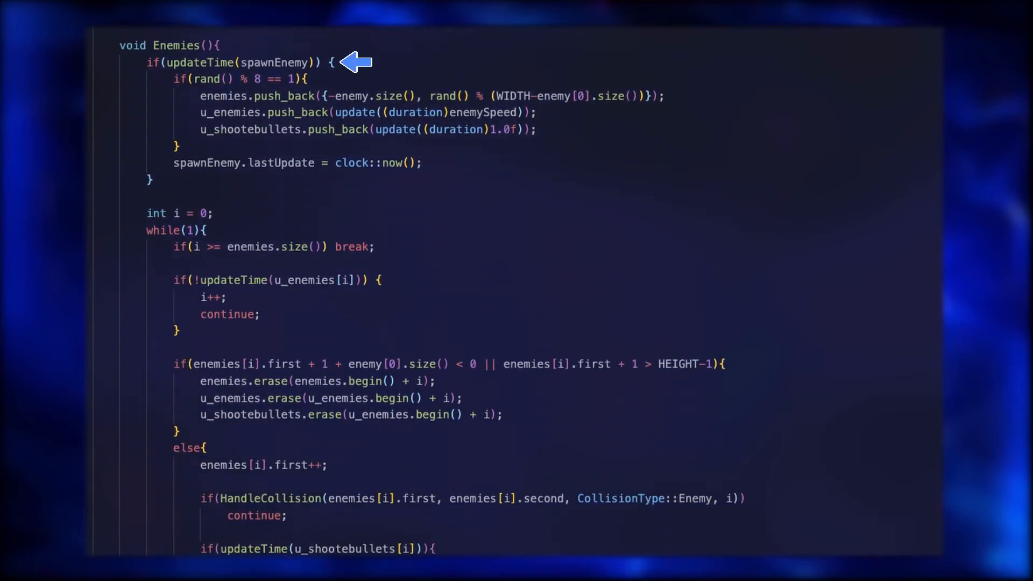
mouse_move(330, 79)
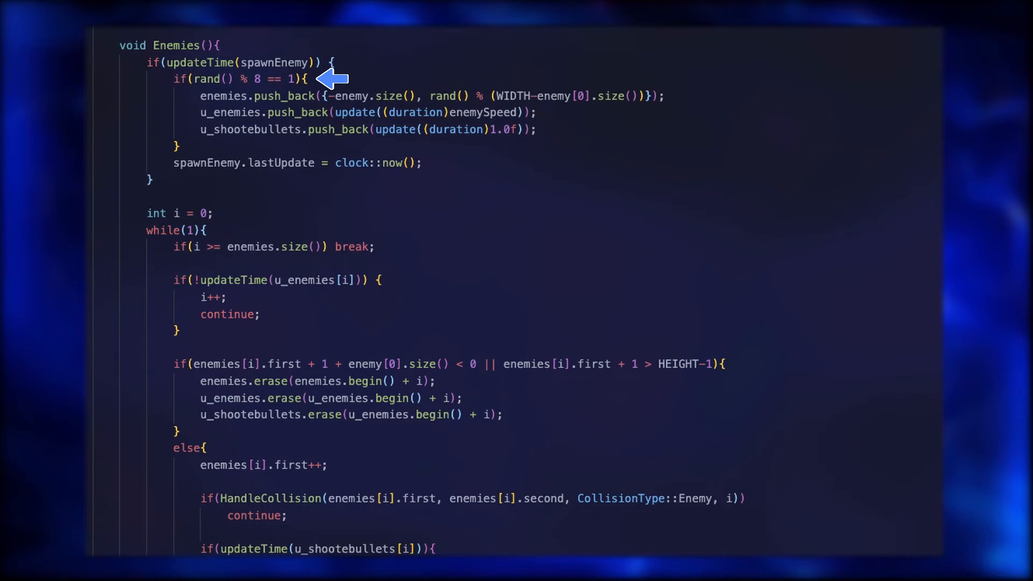
mouse_move(373, 178)
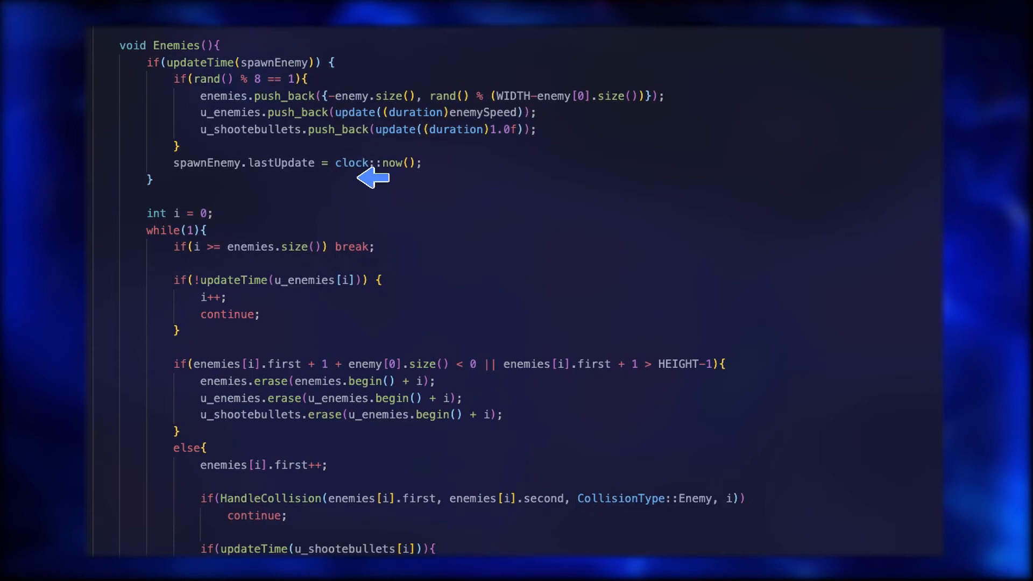
mouse_move(402, 247)
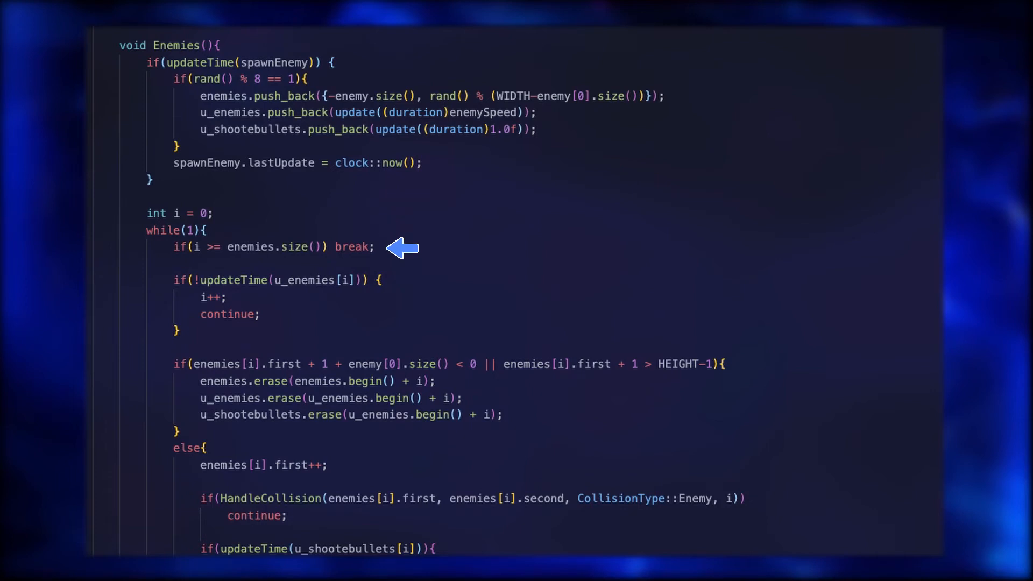
mouse_move(402, 279)
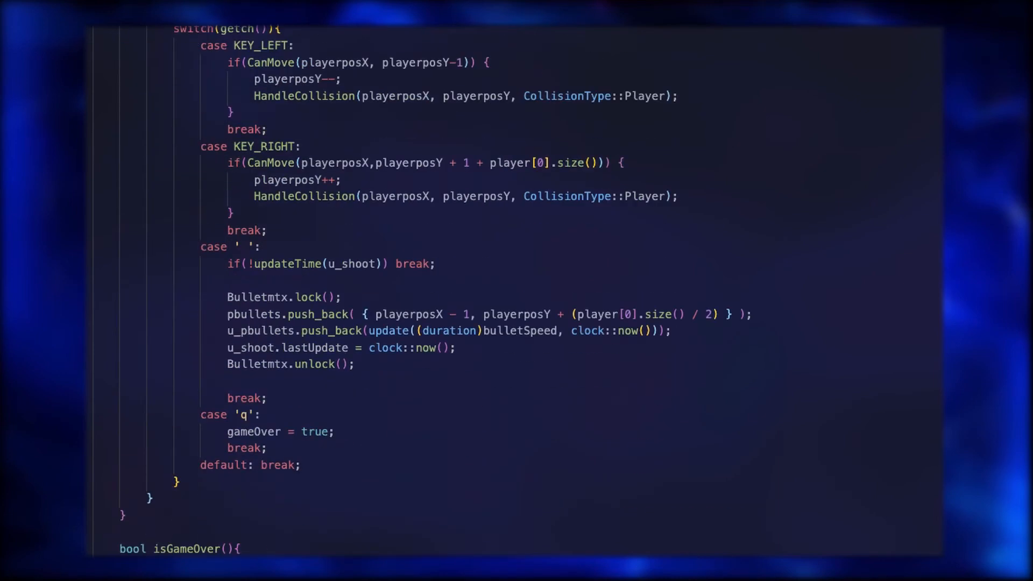
Scroll HandleCollision() and overlay the Enemies() call HandleCollision(enemies[i].first, enemies[i].second, CollisionType::Enemy, i)
scroll(down, 3)
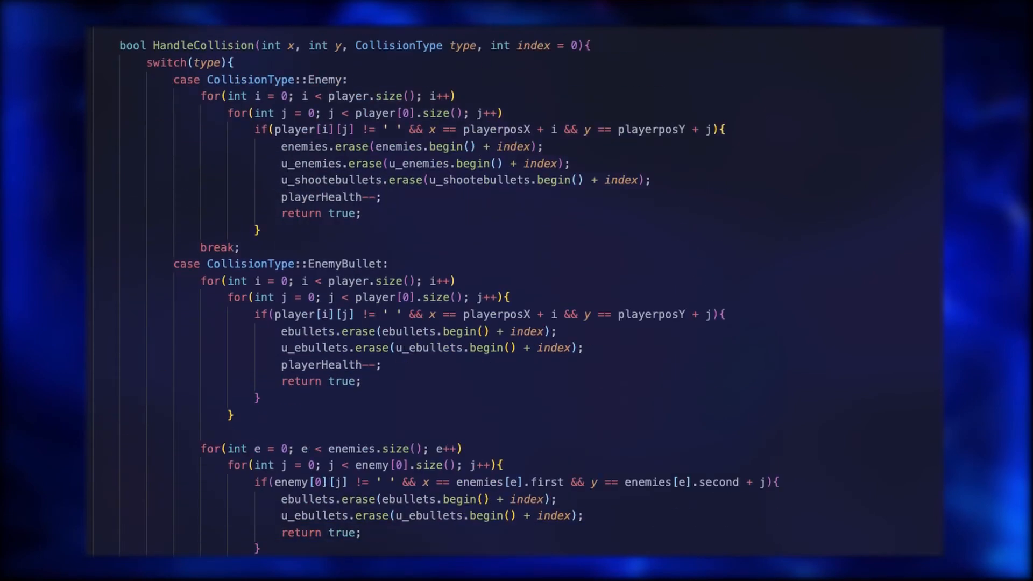
text((HandleCollision(enemies[i].first, enemies[i].second, CollisionType::Enemy, i)))
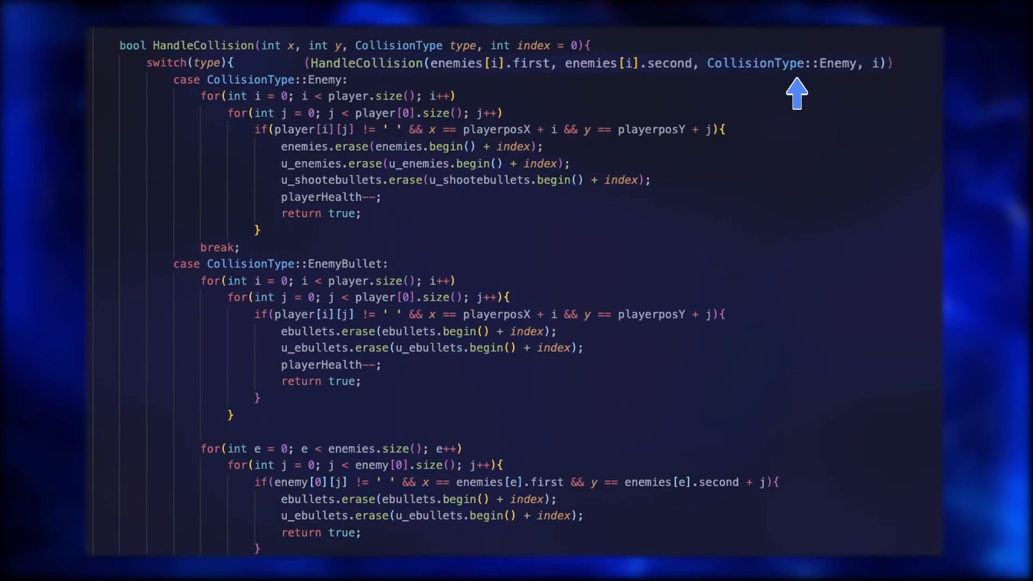
mouse_move(875, 92)
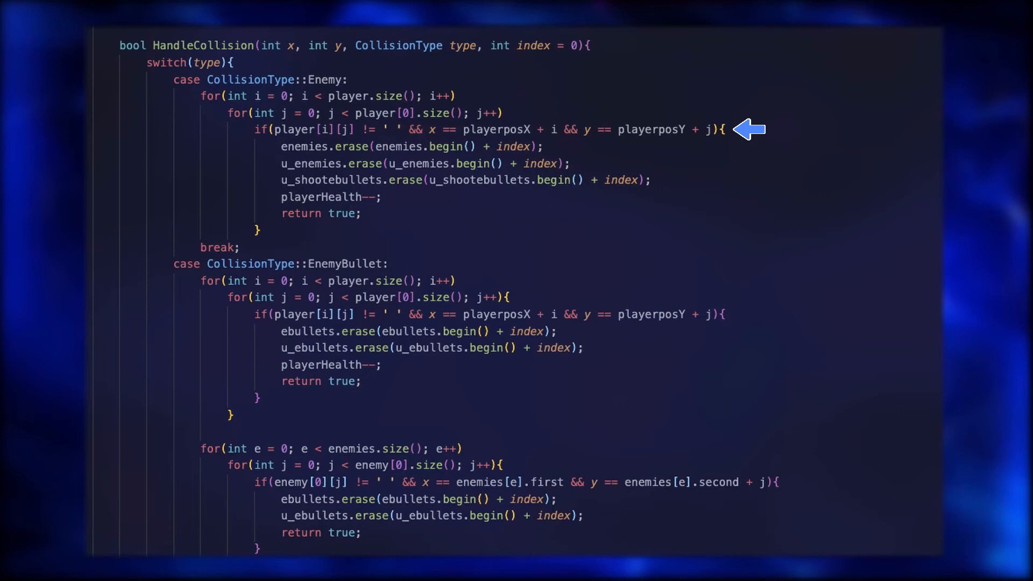
mouse_move(422, 205)
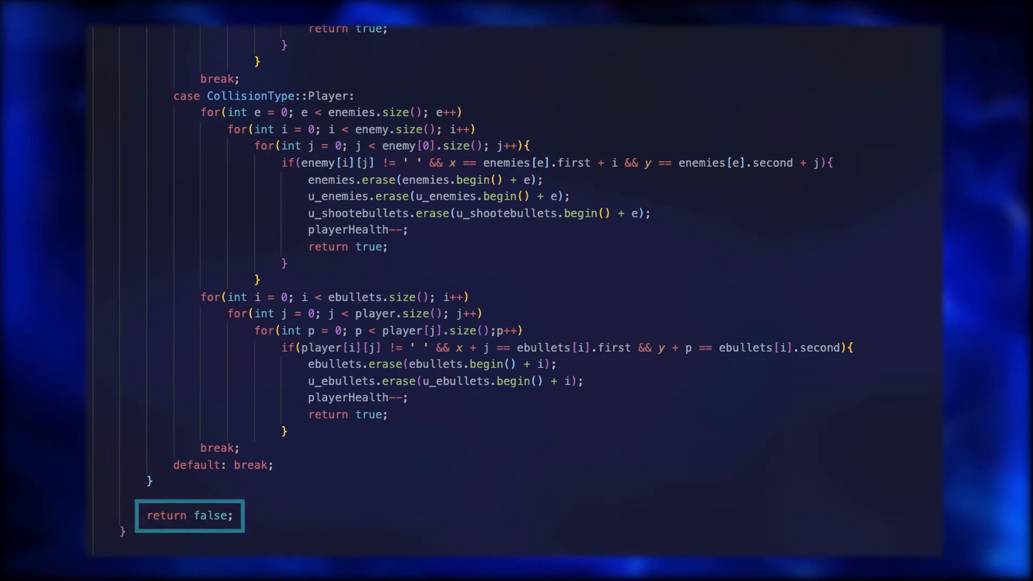
Scroll to the Enemies() loop where timed enemies fire bullets and update timers
scroll(down, 3)
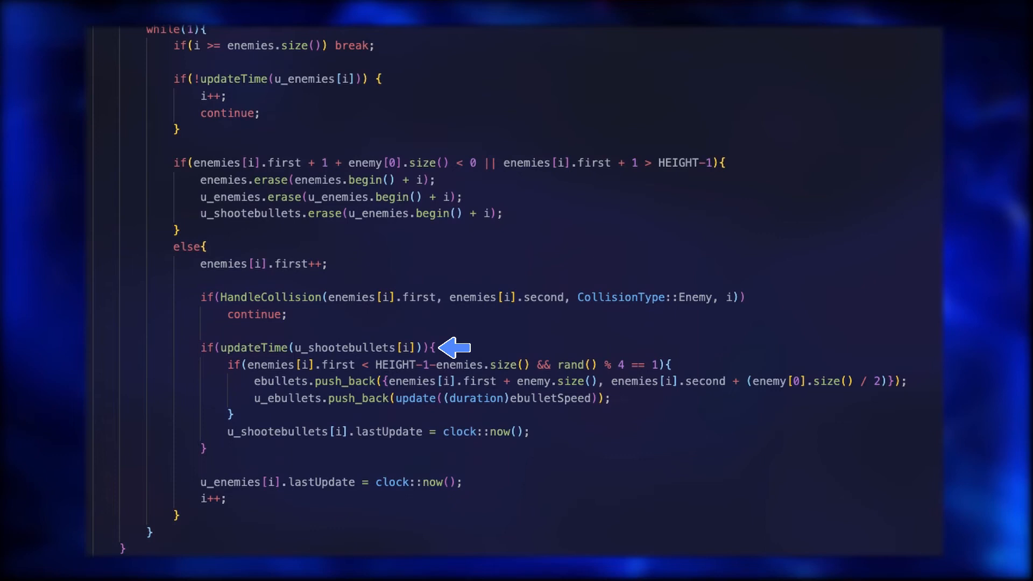
mouse_move(693, 364)
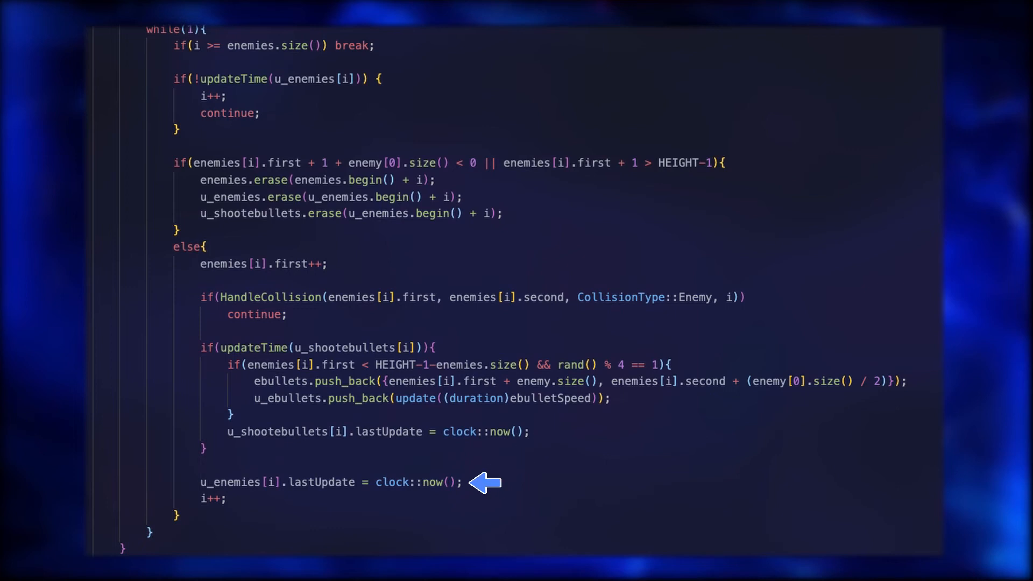
mouse_move(250, 499)
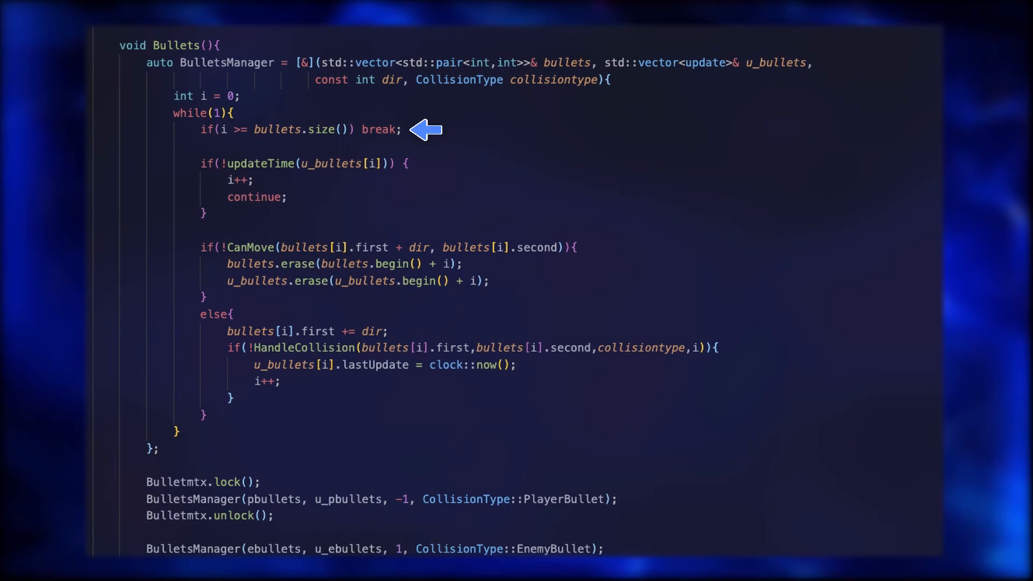
mouse_move(433, 164)
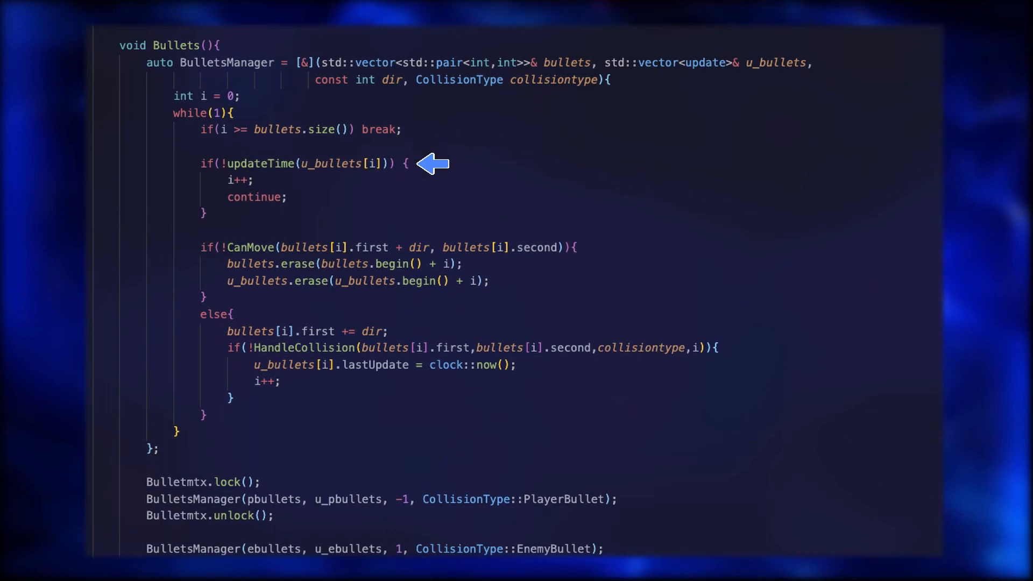
mouse_move(599, 247)
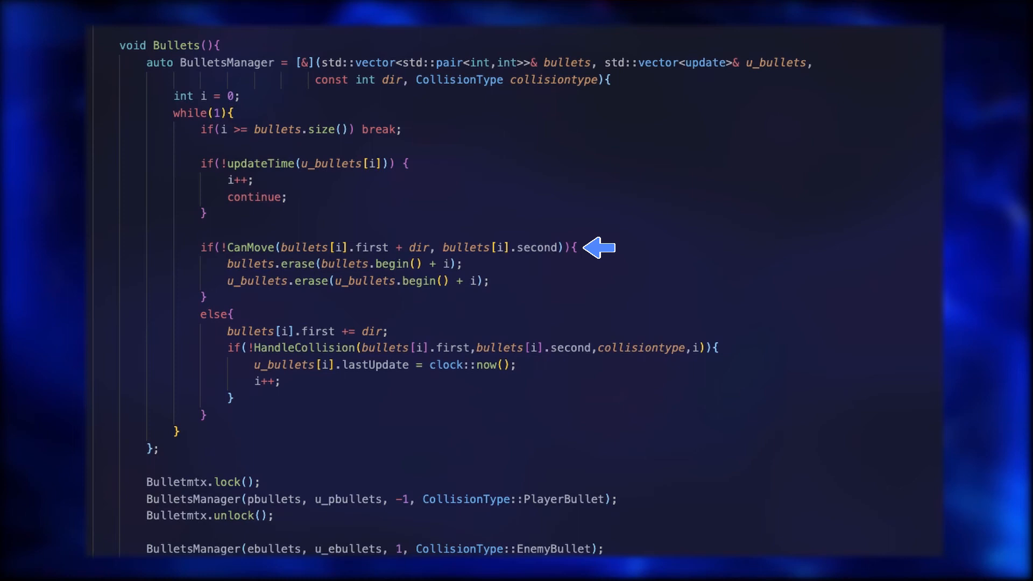
mouse_move(254, 314)
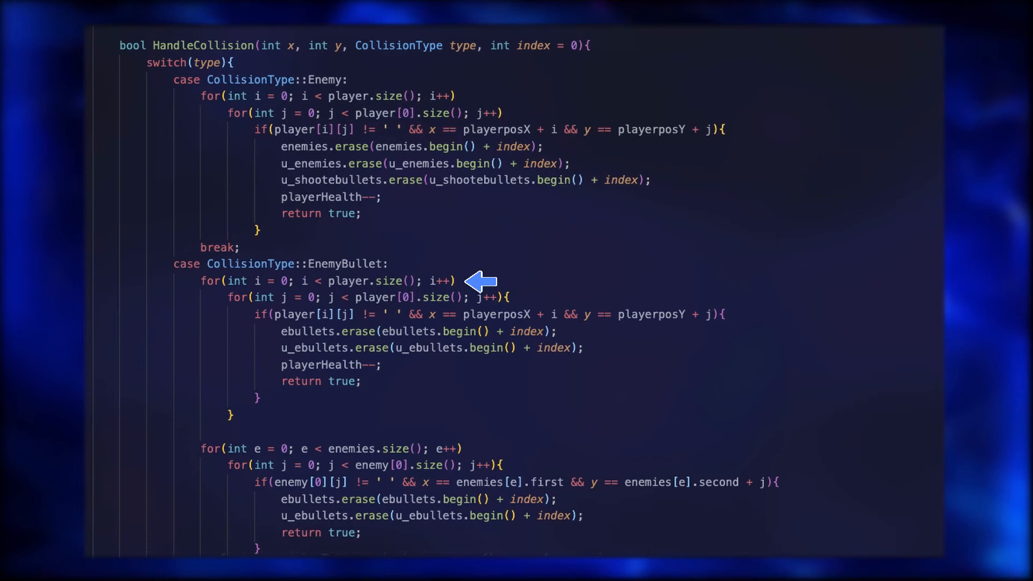
mouse_move(480, 448)
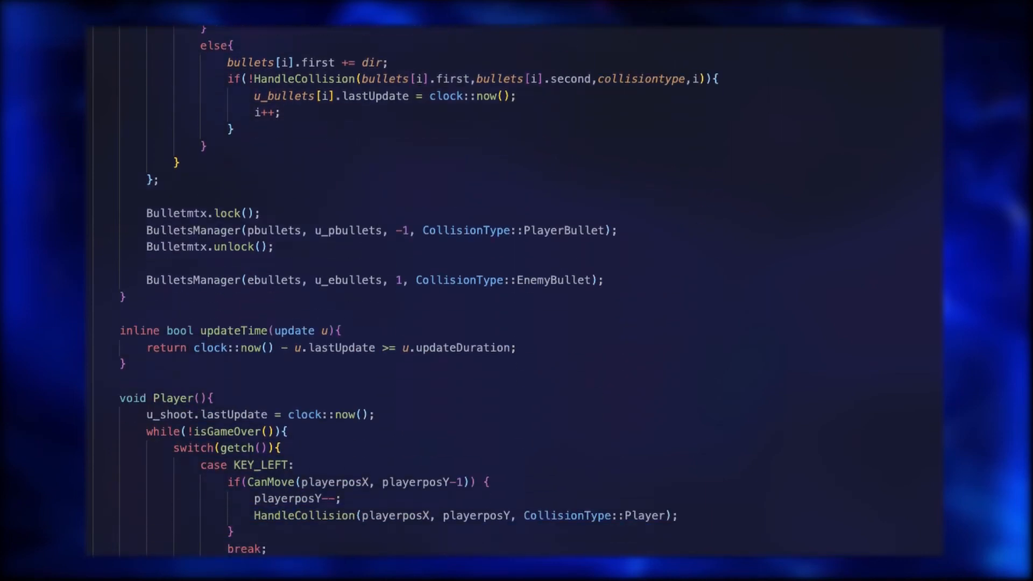
Scroll the Player() slide through its movement, shooting and quitting cases
scroll(down, 3)
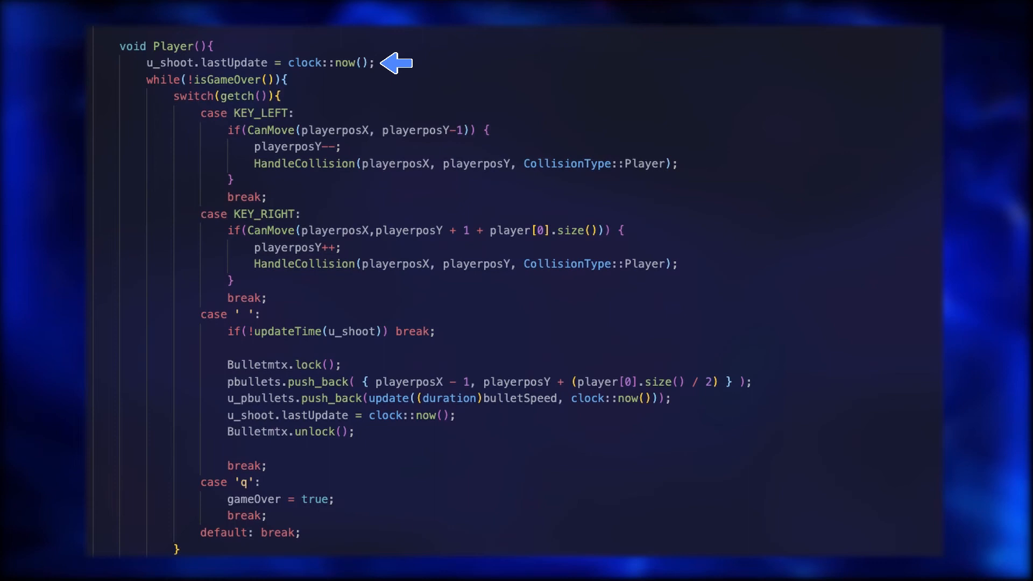
mouse_move(310, 80)
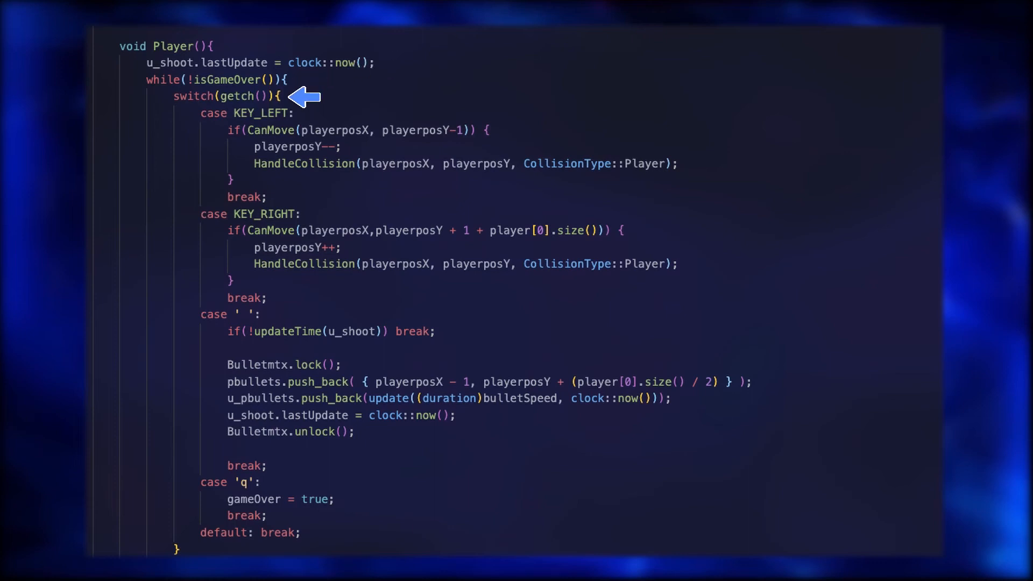
mouse_move(310, 112)
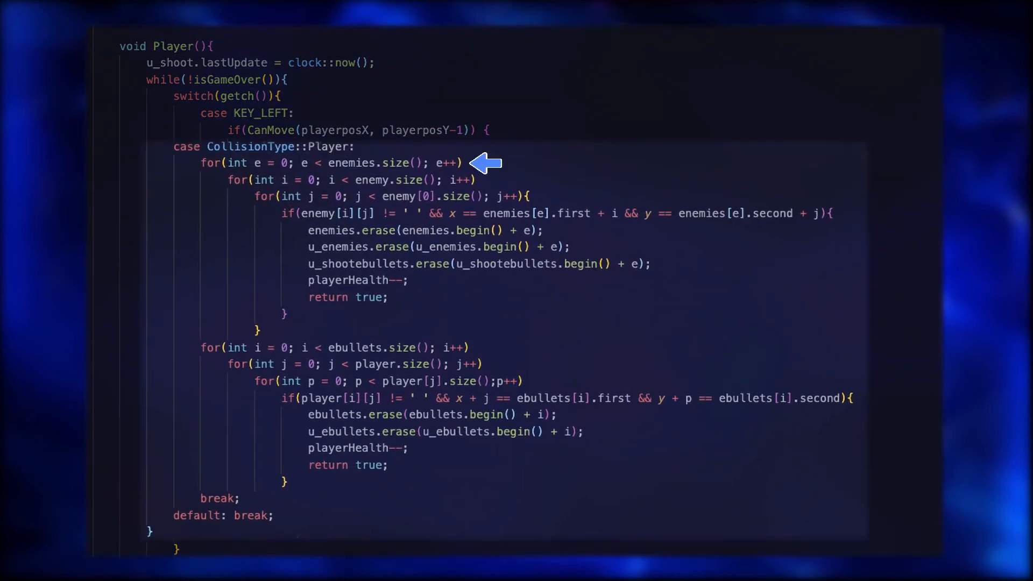
mouse_move(853, 213)
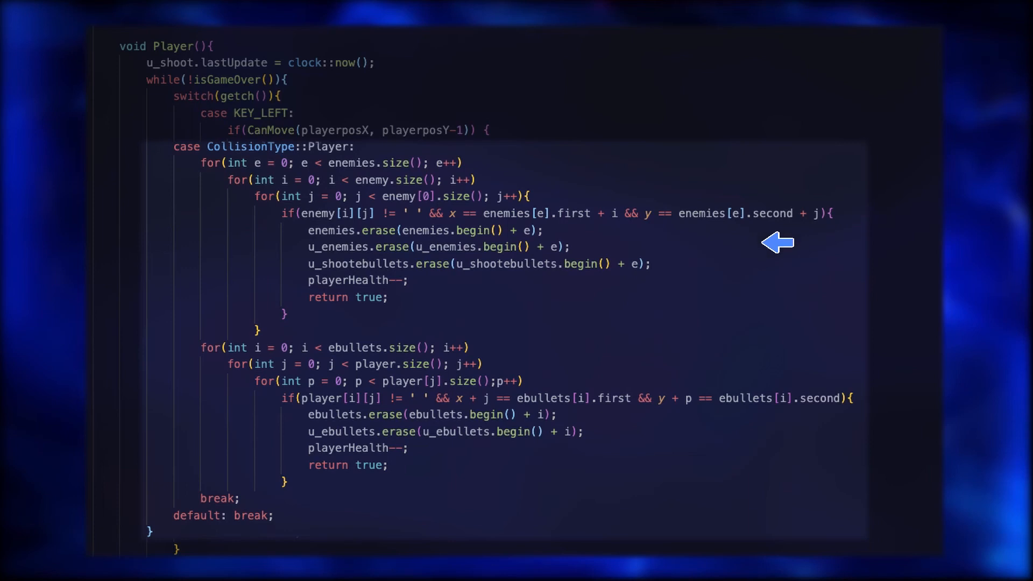
mouse_move(493, 348)
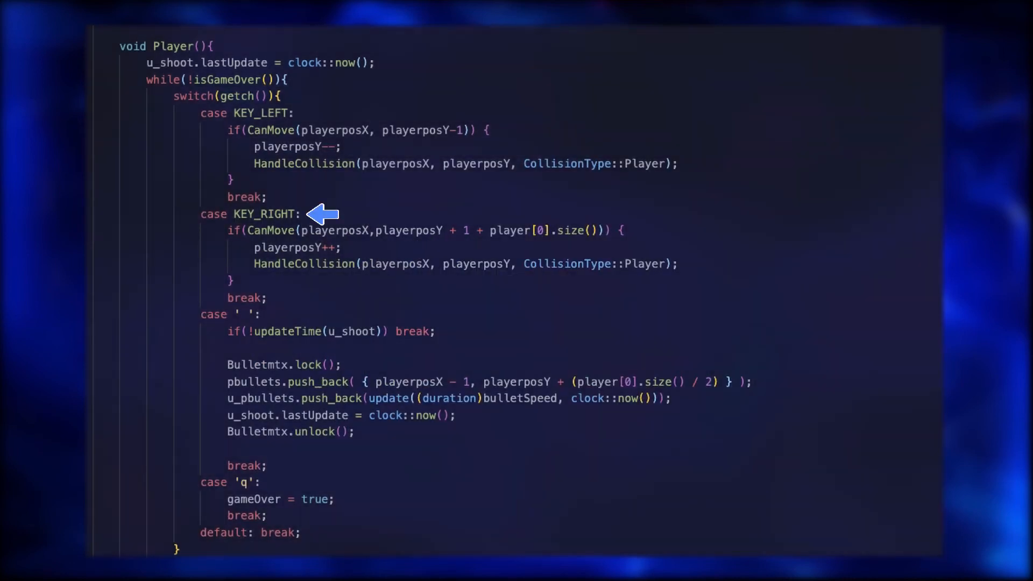
mouse_move(281, 315)
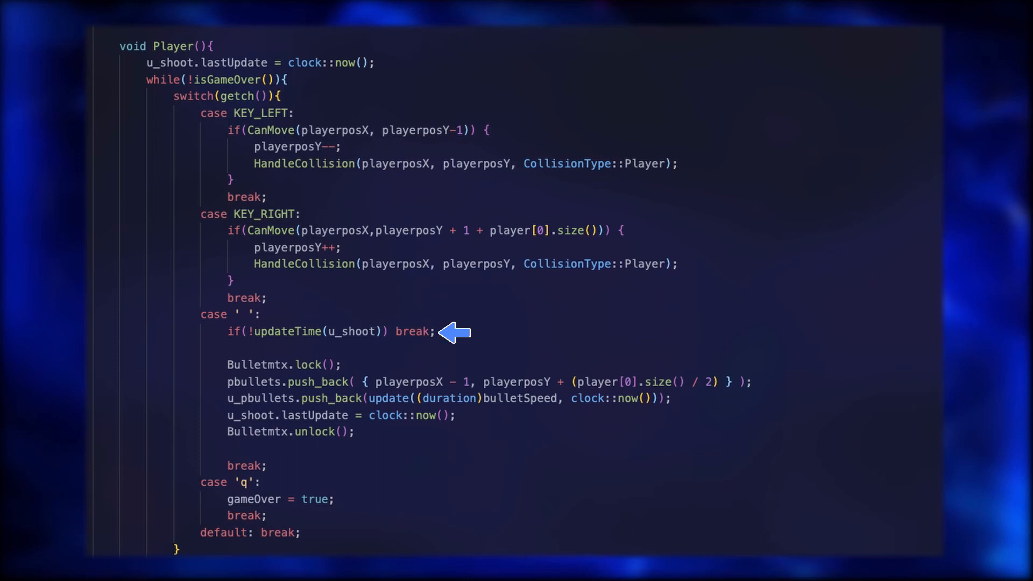
mouse_move(362, 364)
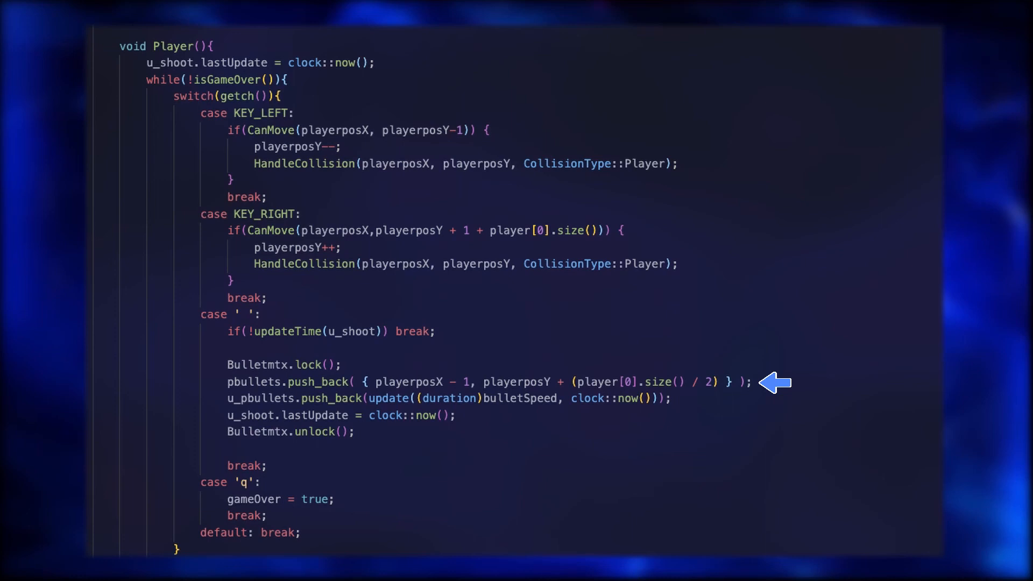
mouse_move(375, 433)
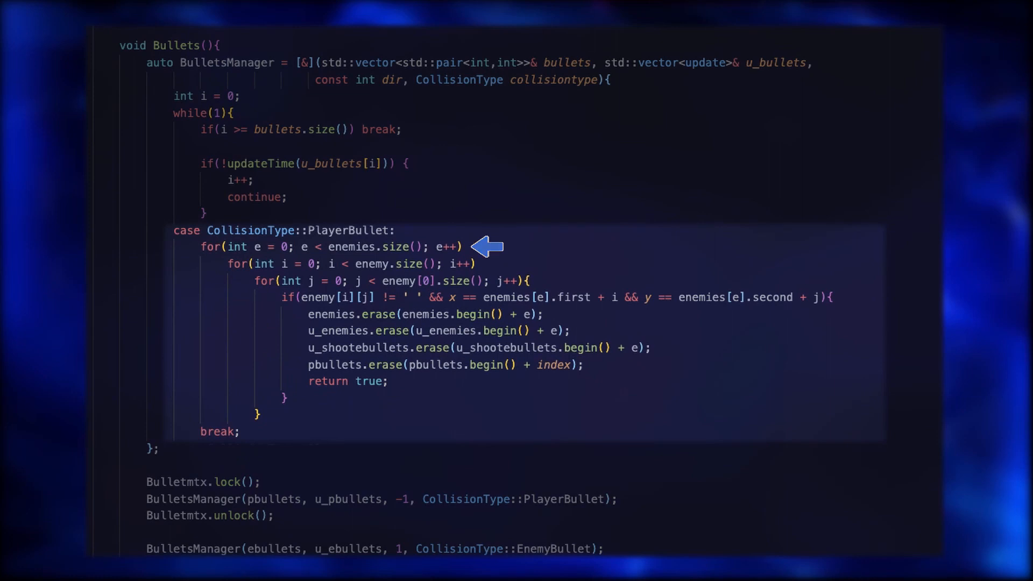
Scroll back to the full void Player() slide, including its quit case
scroll(down, 3)
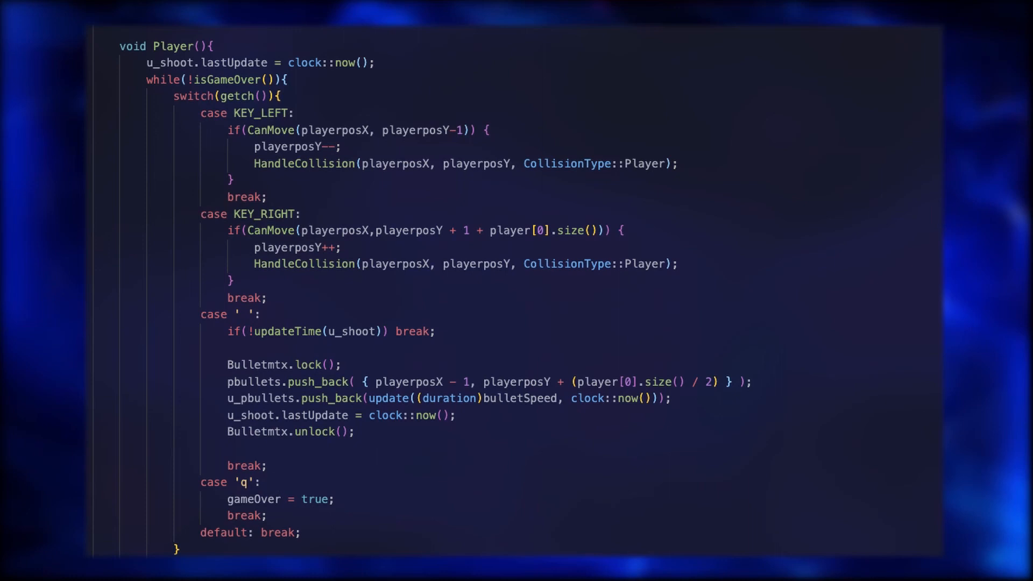
Scroll the Draw() slide down to the enemy loops, health string, refresh and lastUpdate lines
scroll(down, 3)
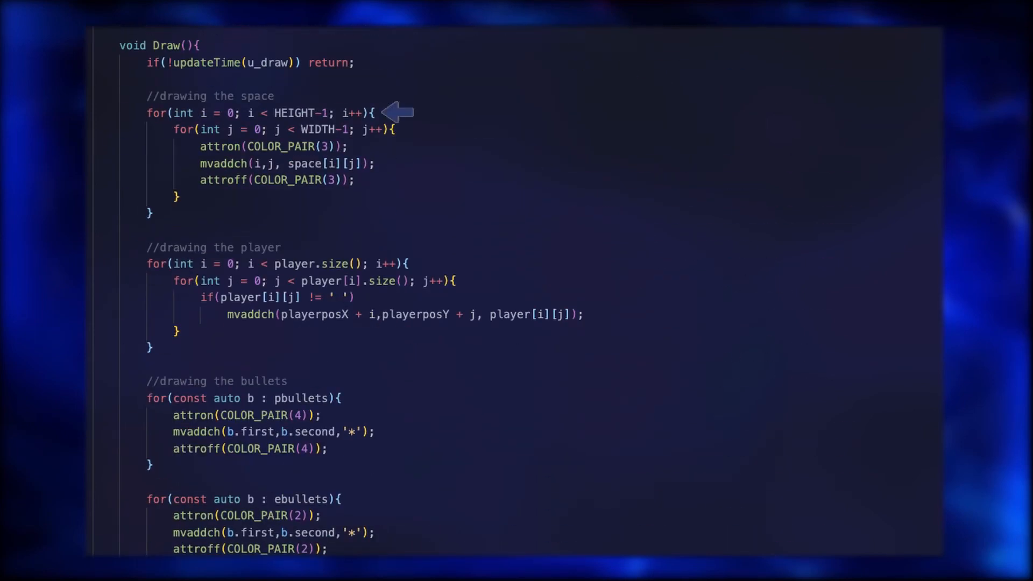
mouse_move(429, 264)
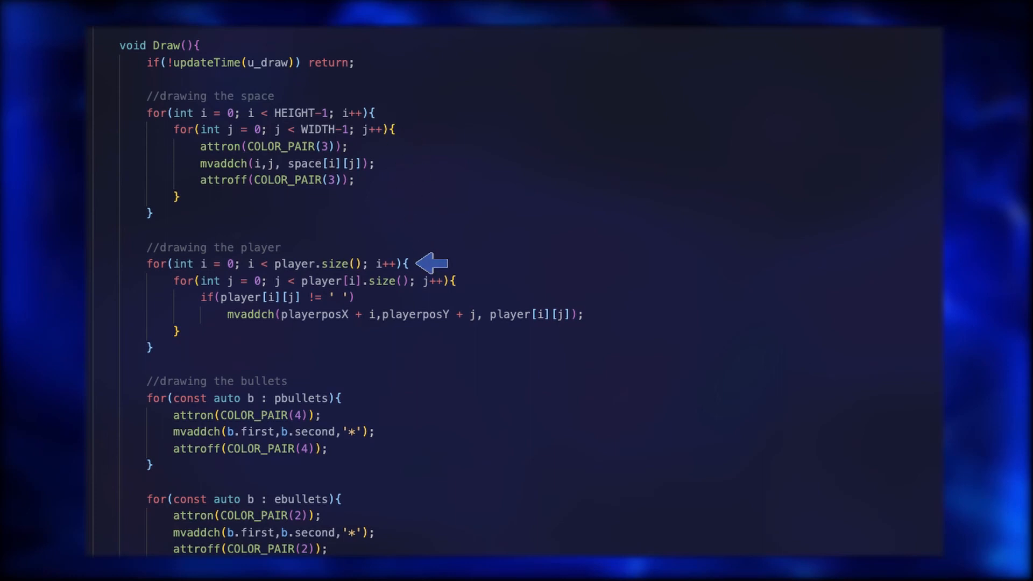
scroll(down, 3)
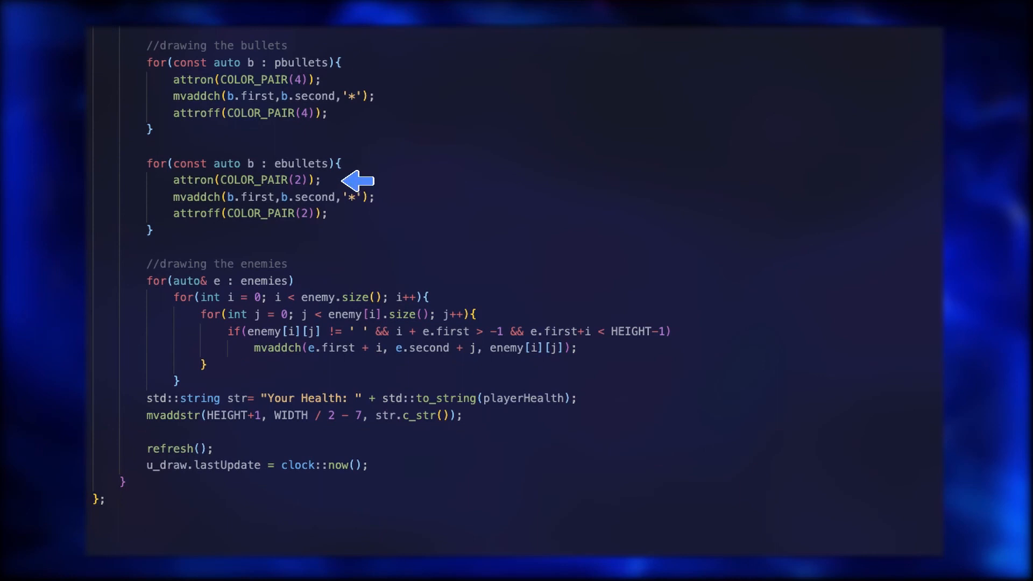
mouse_move(403, 293)
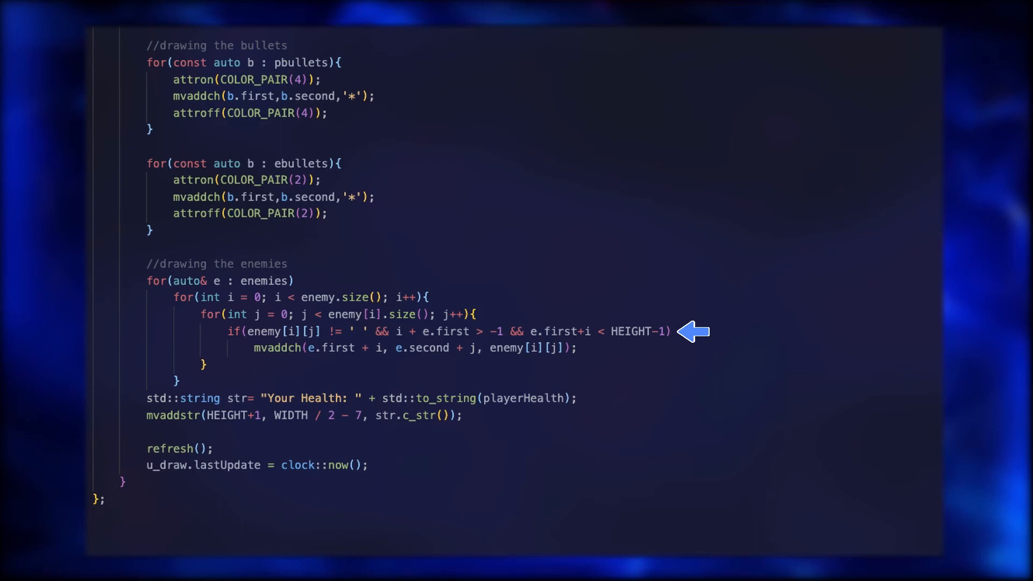
mouse_move(652, 362)
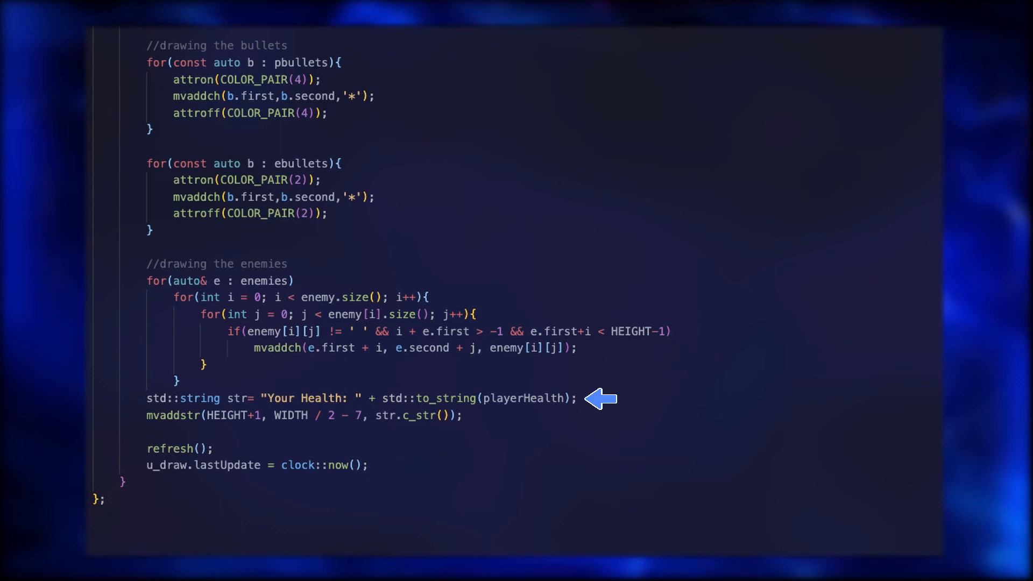
mouse_move(392, 465)
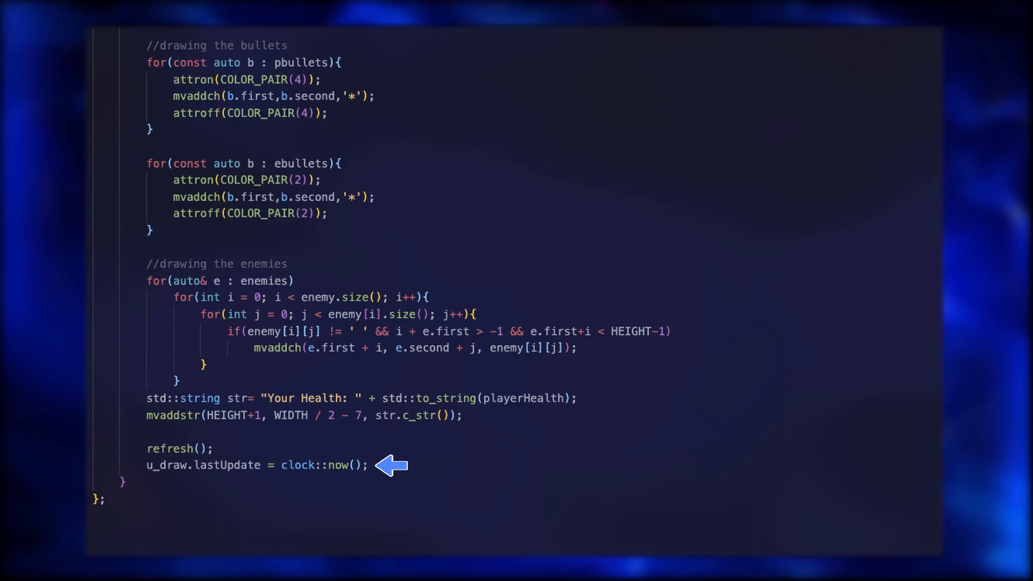